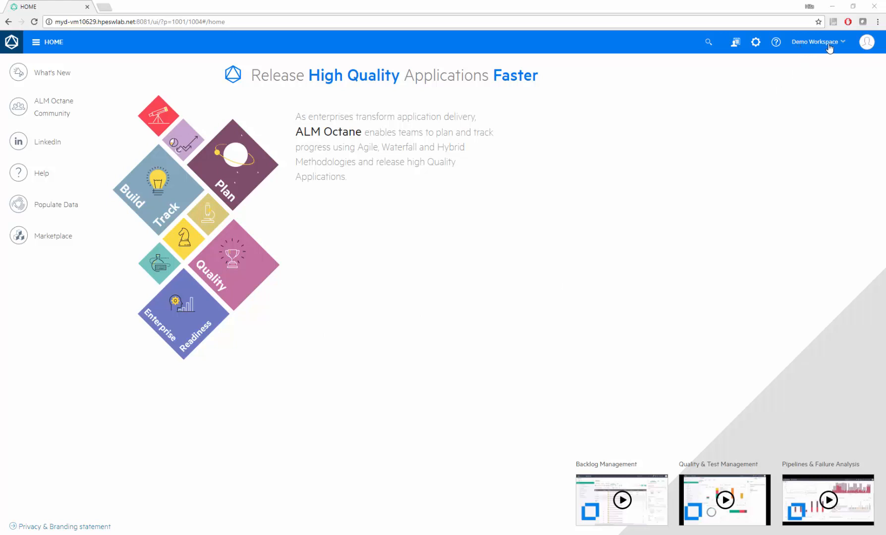
Step: Open the Demo Workspace's administration settings from the gear Settings menu
{"action": "left_click", "coordinate": [756, 42]}
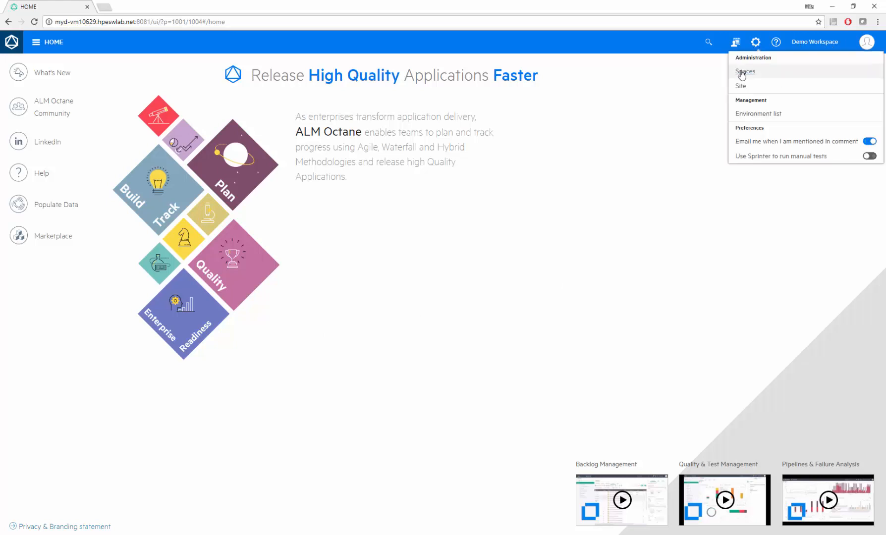
{"action": "left_click", "coordinate": [745, 71]}
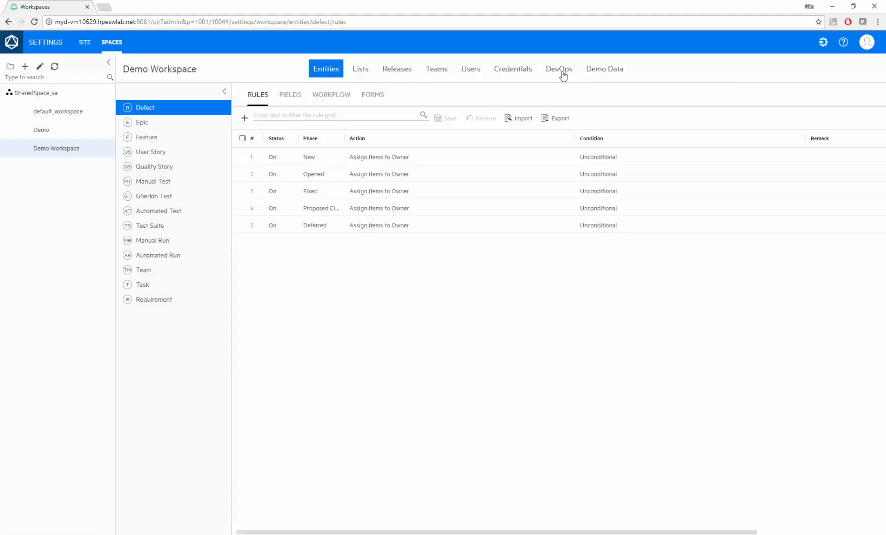
Step: Show the empty DevOps CI servers list and copy the Octane server/workspace location from the URL
{"action": "left_click", "coordinate": [558, 69]}
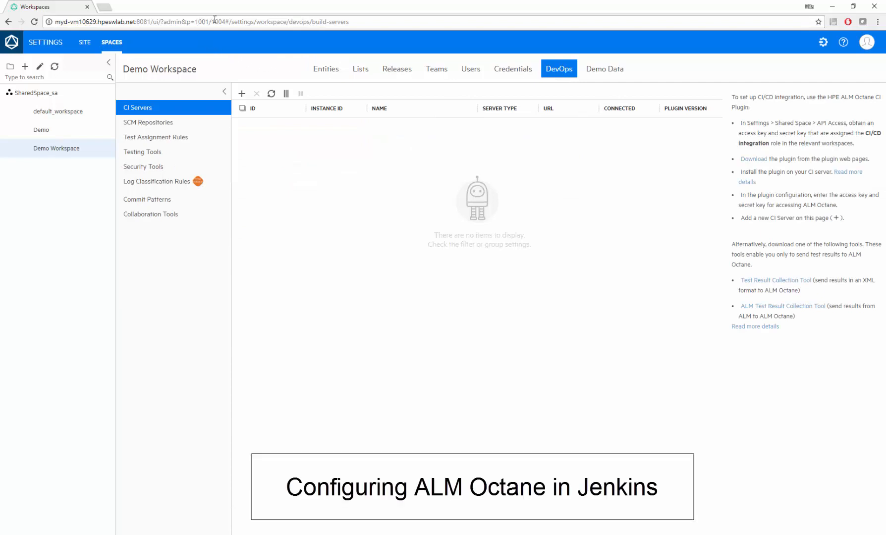
{"action": "left_click", "coordinate": [216, 22]}
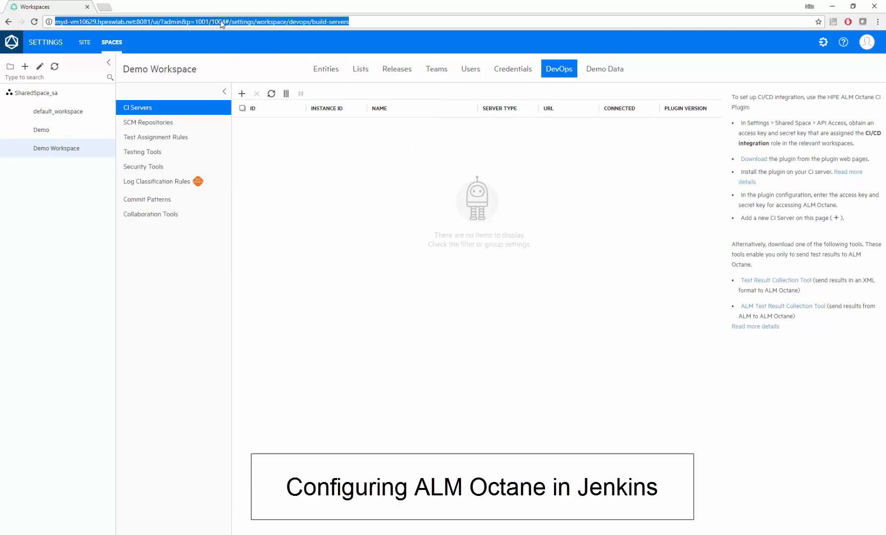
{"action": "left_click", "coordinate": [228, 21]}
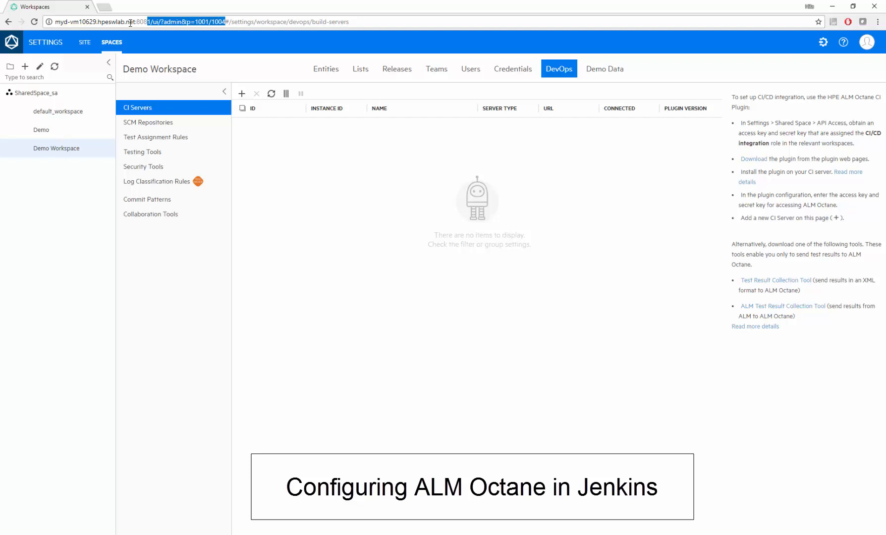
{"action": "right_click", "coordinate": [89, 23]}
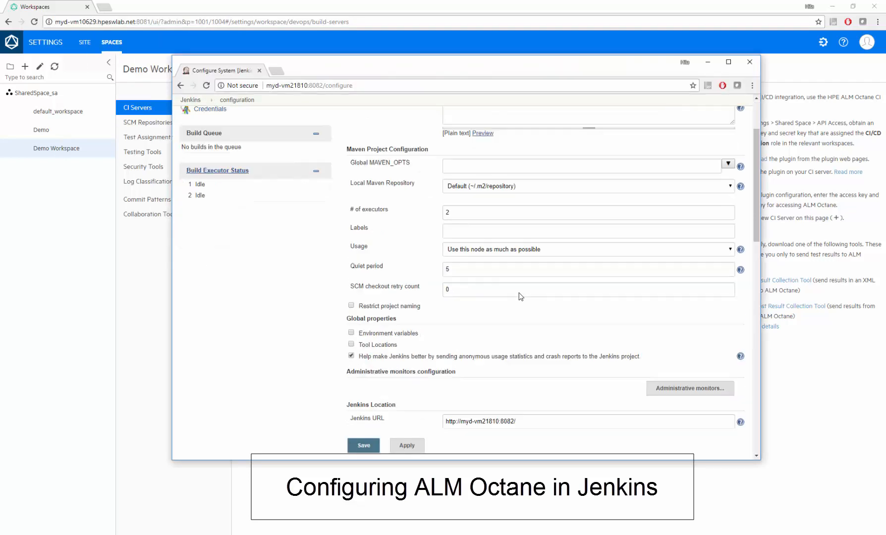
Step: Fill Jenkins' ALM Octane CI location and client credentials, test the connection, and save
{"action": "scroll", "scroll_direction": "down", "scroll_amount": 3}
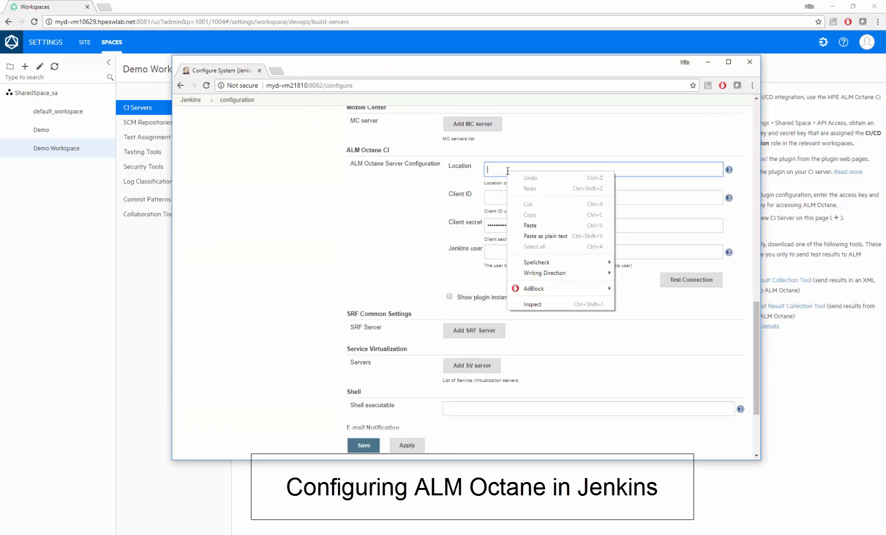
{"action": "left_click", "coordinate": [530, 226]}
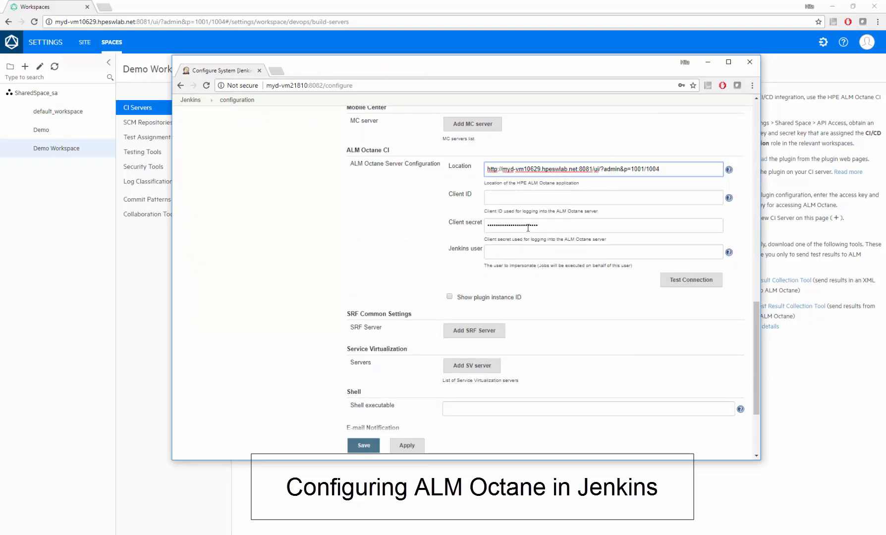
{"action": "left_click", "coordinate": [603, 197]}
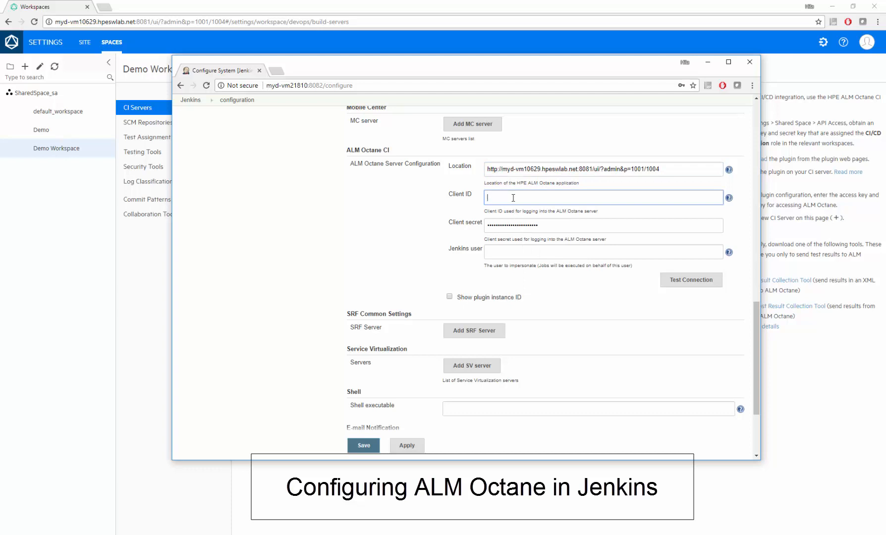
{"action": "type", "text": "sa@nga"}
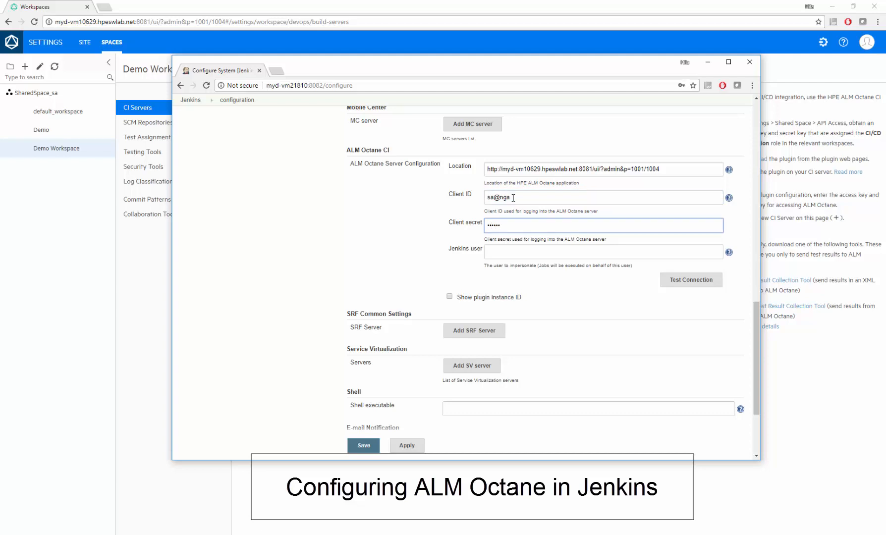
{"action": "left_click", "coordinate": [691, 280]}
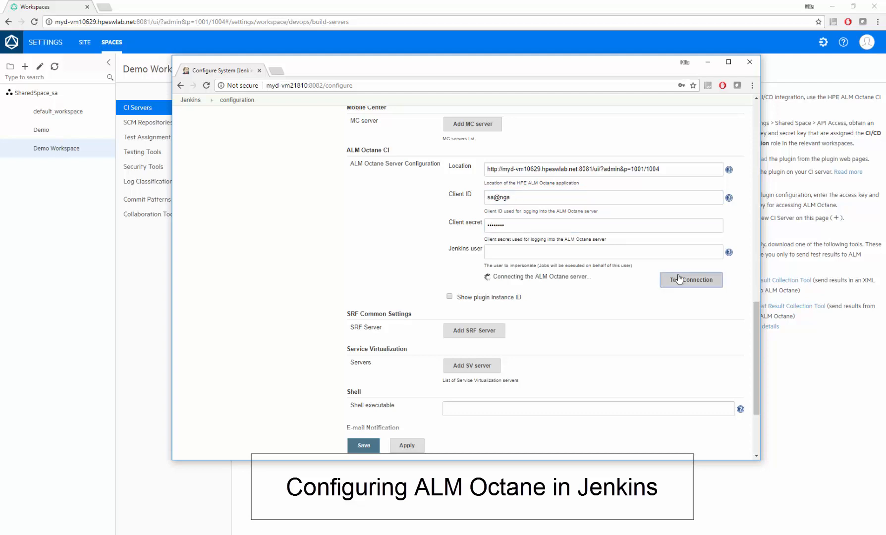
{"action": "left_click", "coordinate": [692, 280]}
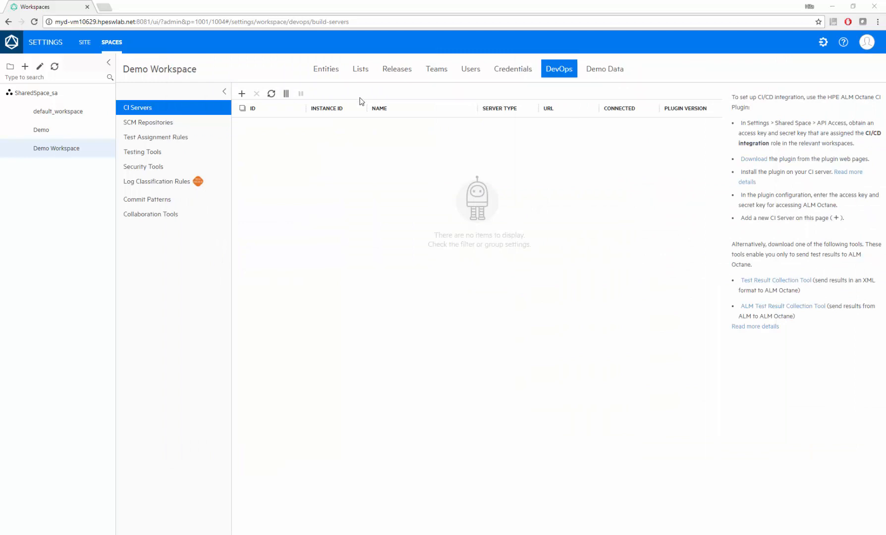
Step: Add the Jenkins server to the workspace as CI server 'JenkinsDemo'
{"action": "left_click", "coordinate": [241, 94]}
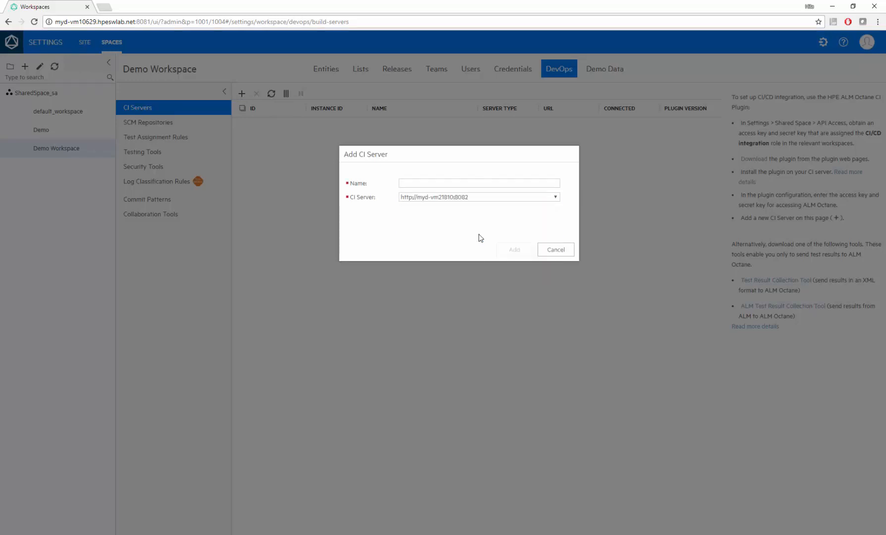
{"action": "type", "text": "JenkinsDemo"}
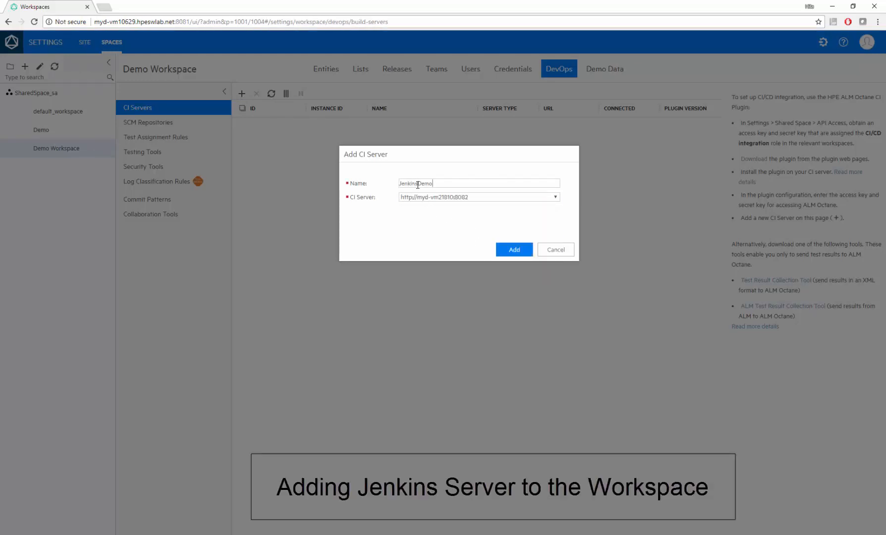
{"action": "left_click", "coordinate": [514, 249]}
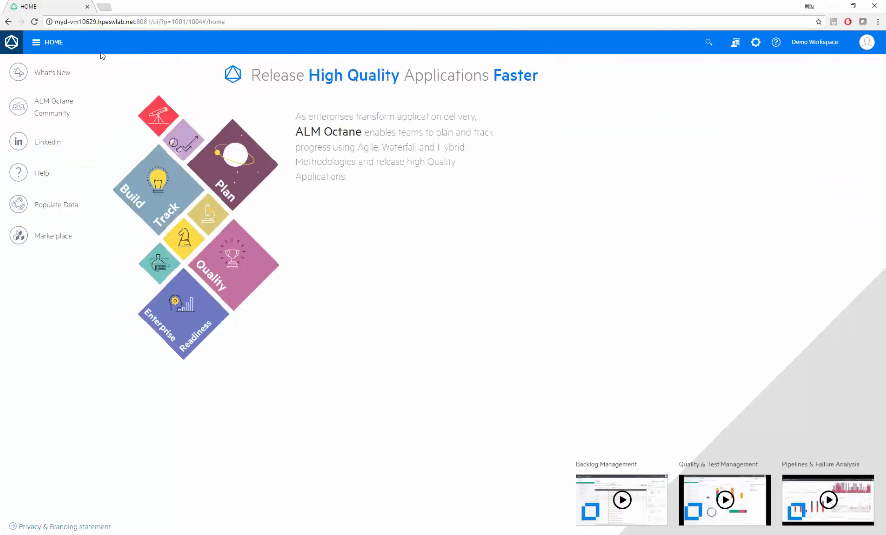
Step: Create pipeline 'PipelineDemo' on JenkinsDemo with the loadtest job as its root
{"action": "left_click", "coordinate": [34, 42]}
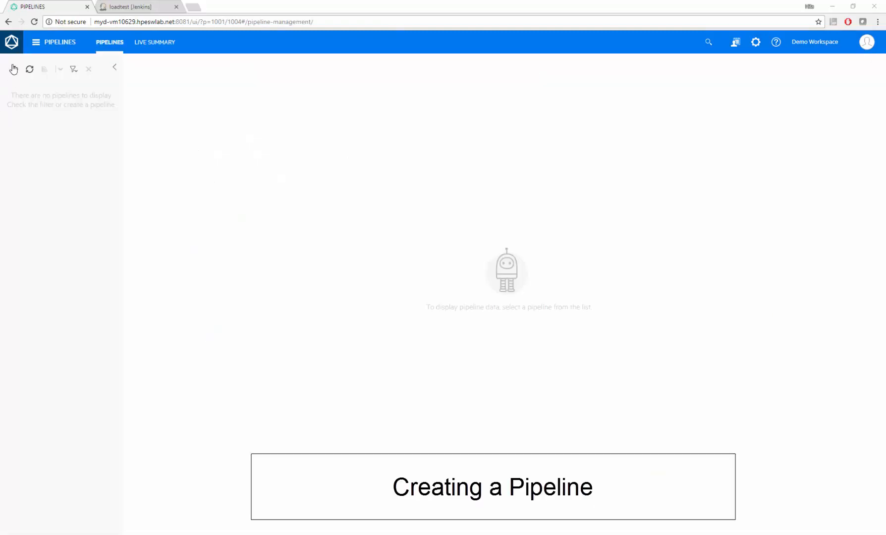
{"action": "left_click", "coordinate": [14, 82]}
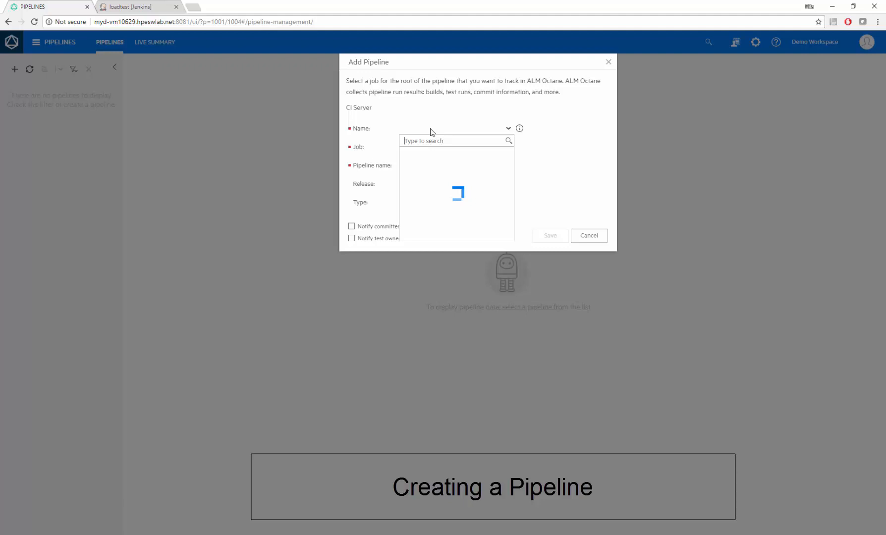
{"action": "left_click", "coordinate": [452, 141]}
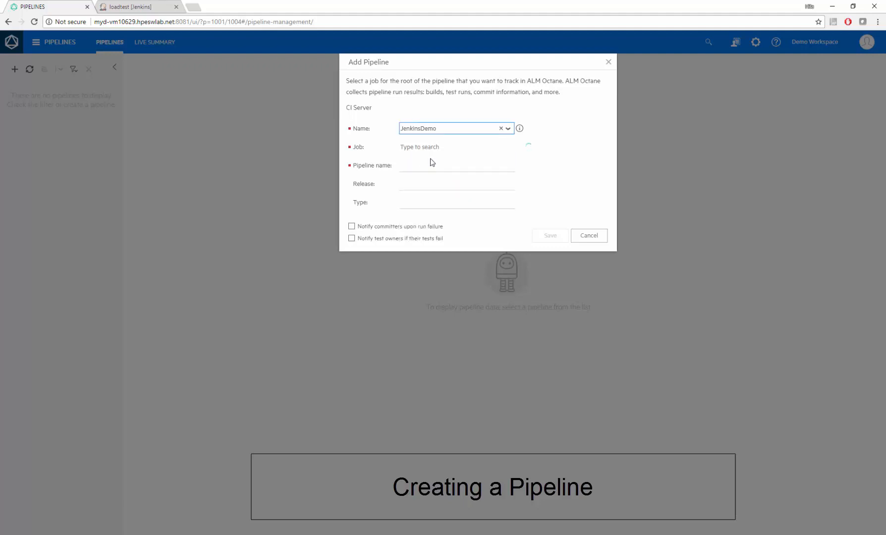
{"action": "type", "text": "batch"}
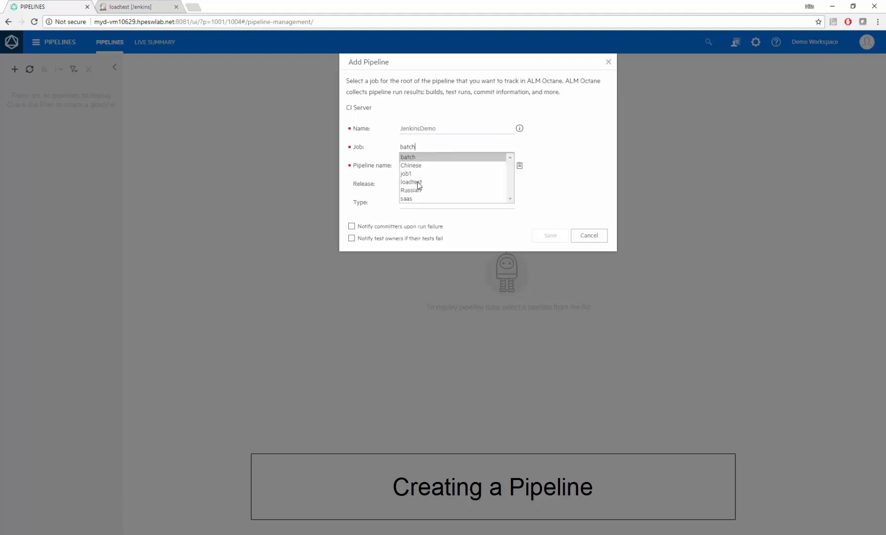
{"action": "left_click", "coordinate": [411, 182]}
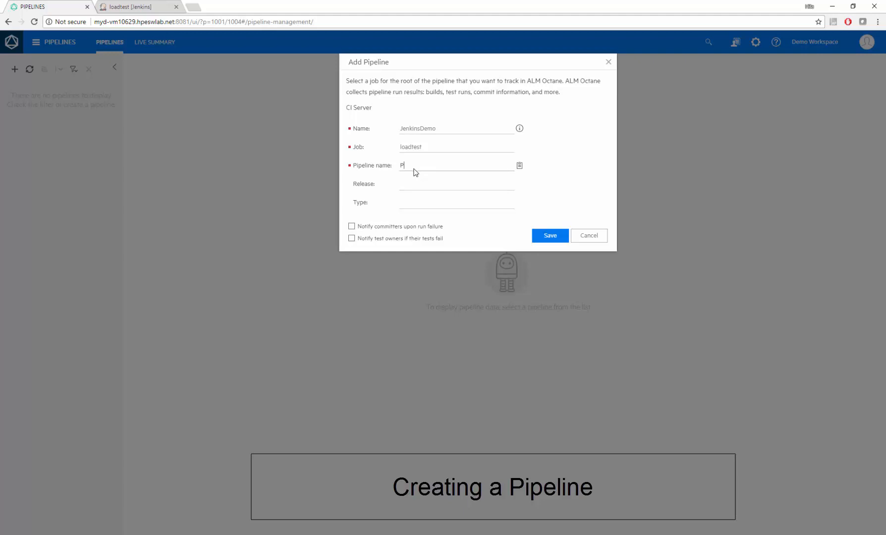
{"action": "type", "text": "ipeli"}
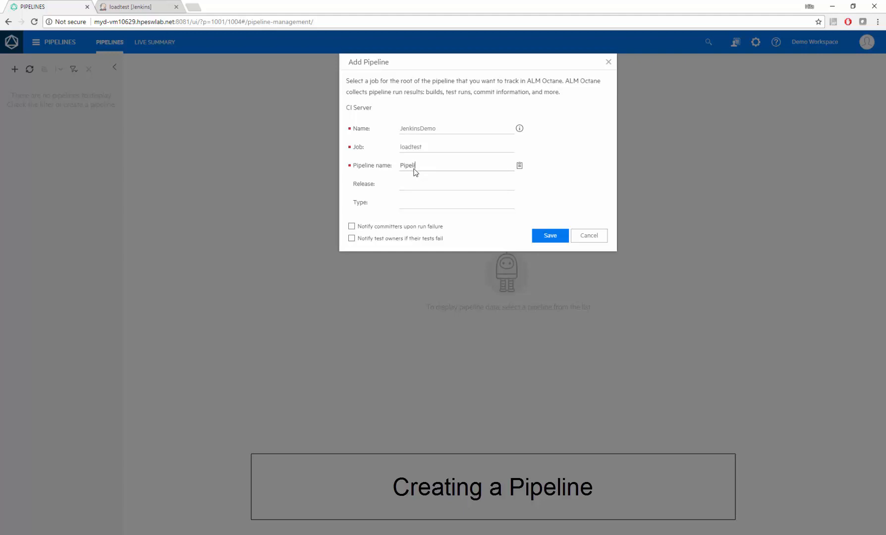
{"action": "type", "text": "ne"}
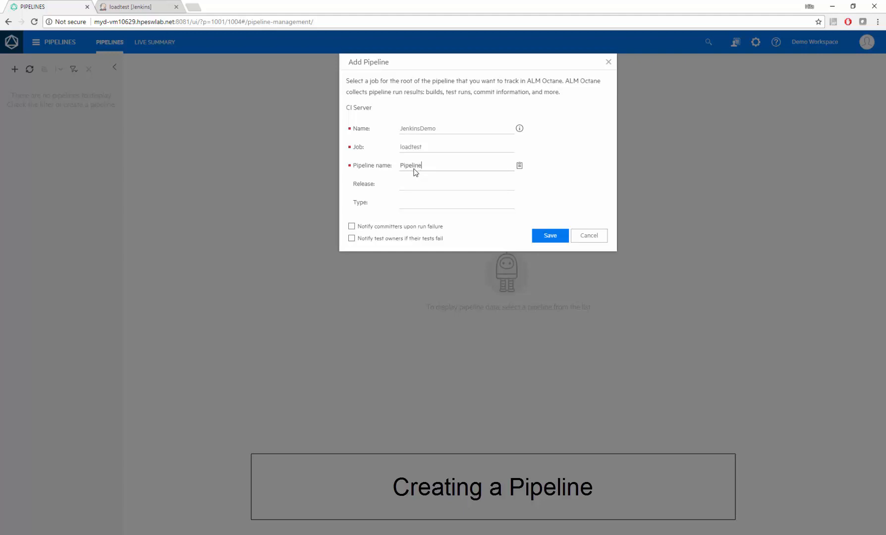
{"action": "type", "text": "Demo"}
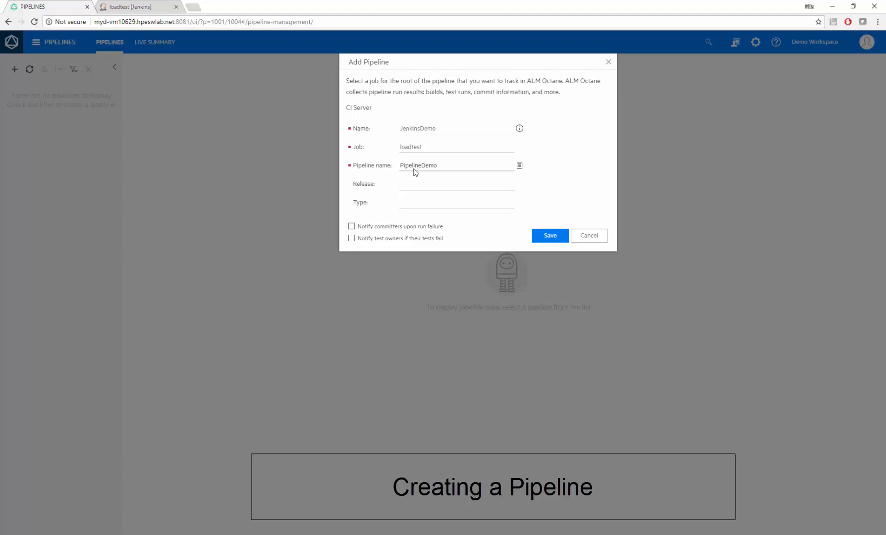
{"action": "left_click", "coordinate": [550, 235]}
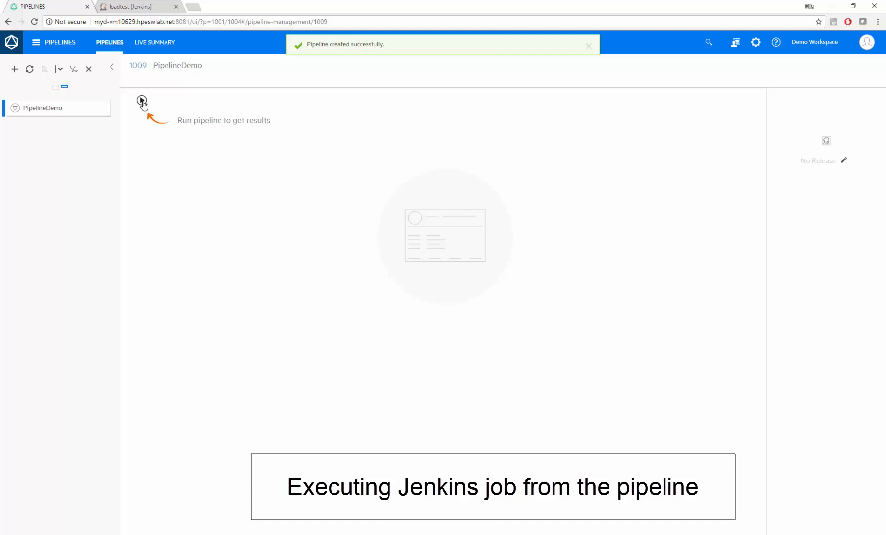
Step: Run the PipelineDemo pipeline with its play button
{"action": "left_click", "coordinate": [143, 104]}
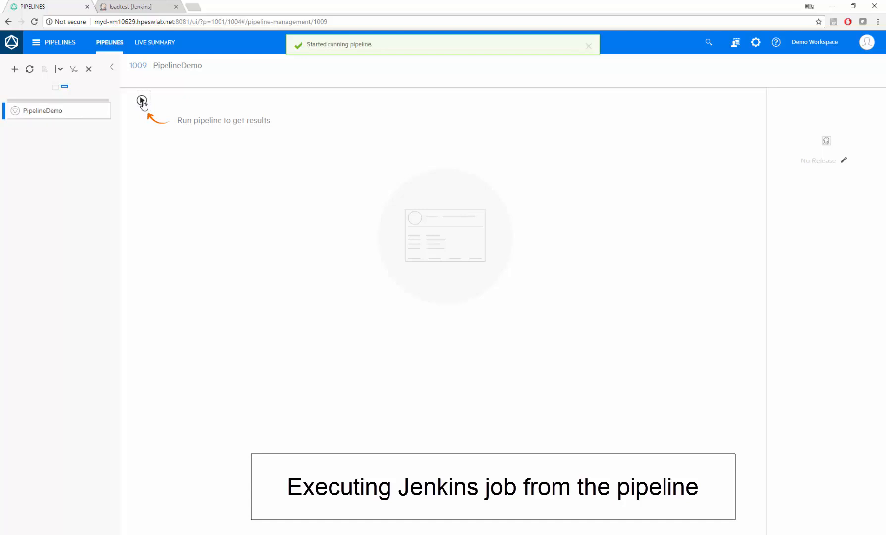
{"action": "mouse_move", "coordinate": [326, 58]}
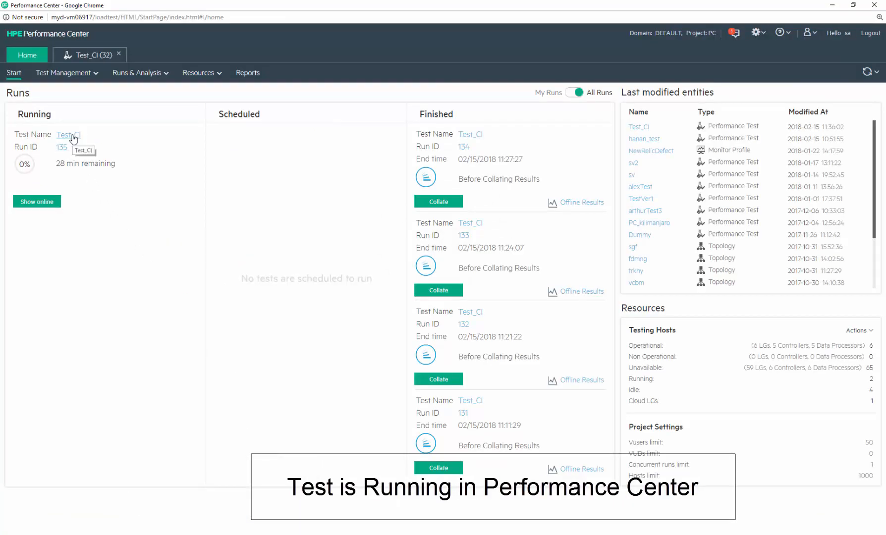
Step: Open the running Test_CI load test, run 135, from the Performance Center Start page
{"action": "left_click", "coordinate": [68, 134]}
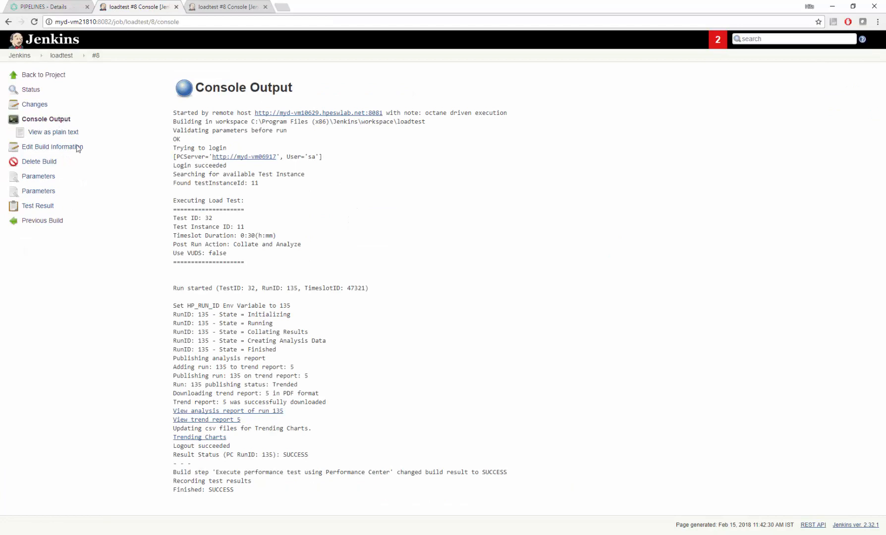
Step: View loadtest build #8's LoadRunner analysis summary report for run 135
{"action": "left_click", "coordinate": [227, 411]}
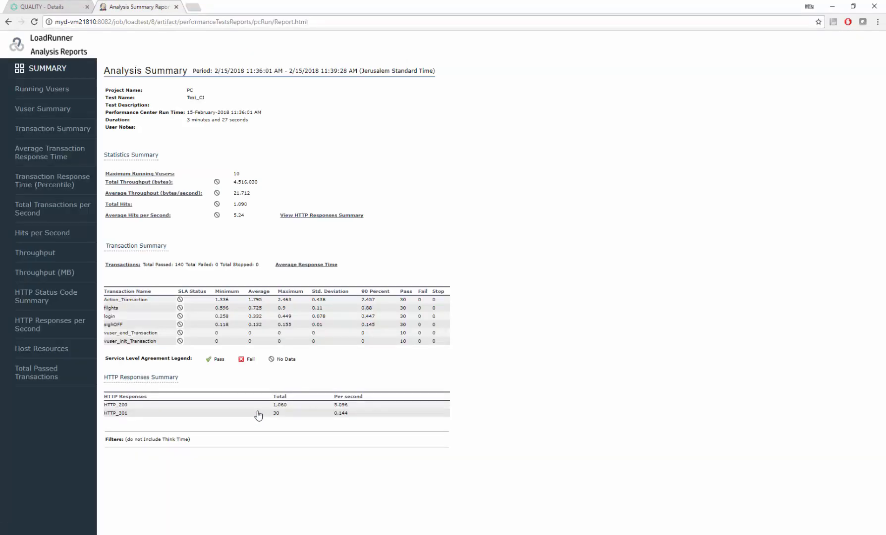
{"action": "left_click", "coordinate": [42, 233]}
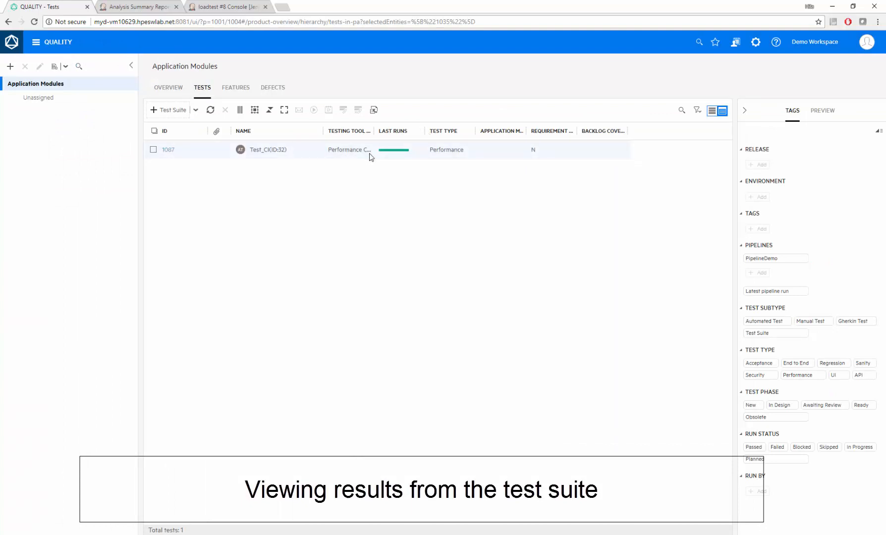
{"action": "mouse_move", "coordinate": [167, 149]}
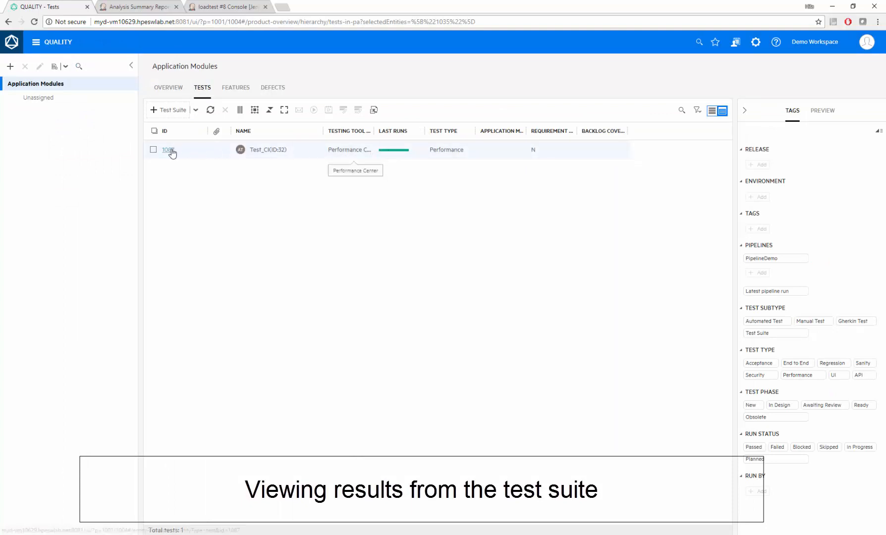
Step: Open test 1087's Runs list and view the details of passed run 1250
{"action": "left_click", "coordinate": [167, 150]}
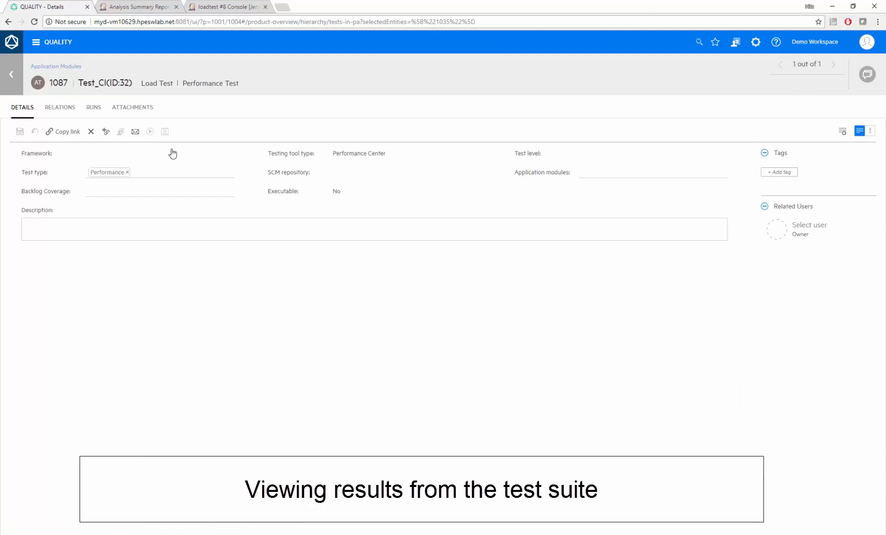
{"action": "mouse_move", "coordinate": [98, 111]}
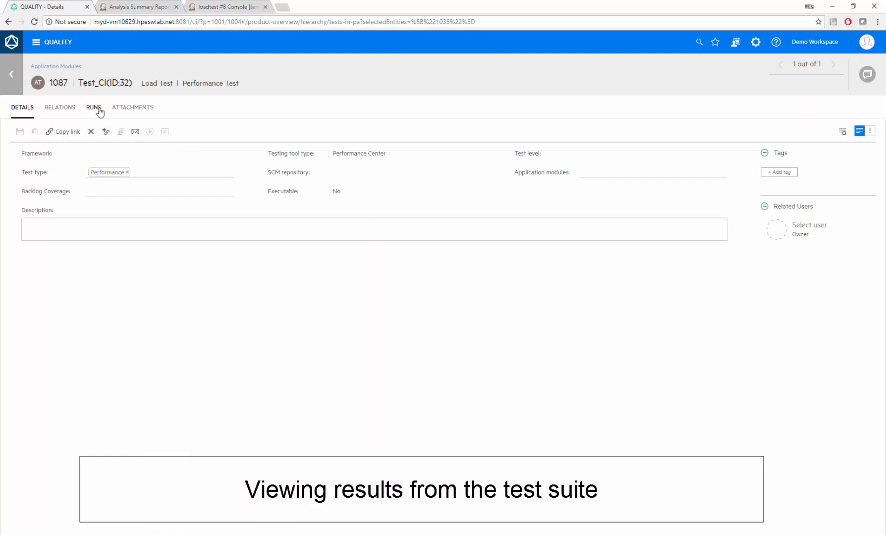
{"action": "left_click", "coordinate": [93, 107]}
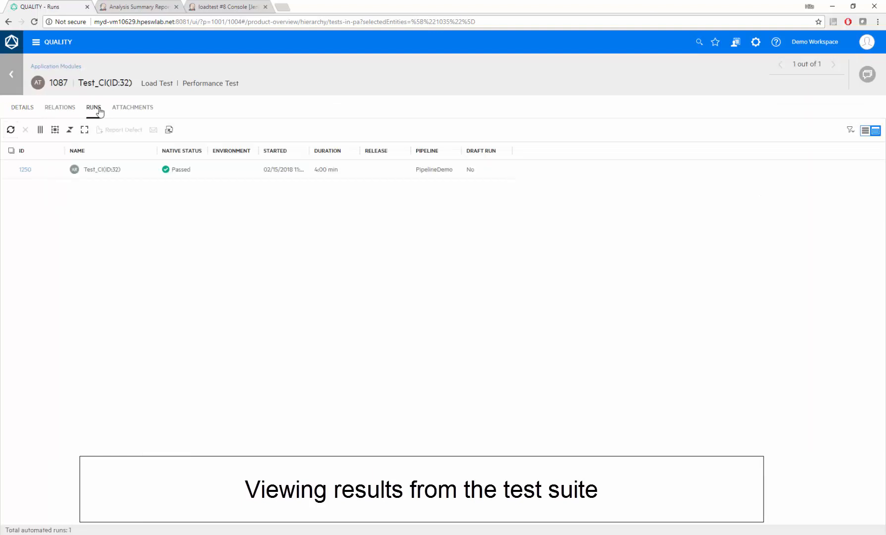
{"action": "mouse_move", "coordinate": [26, 172]}
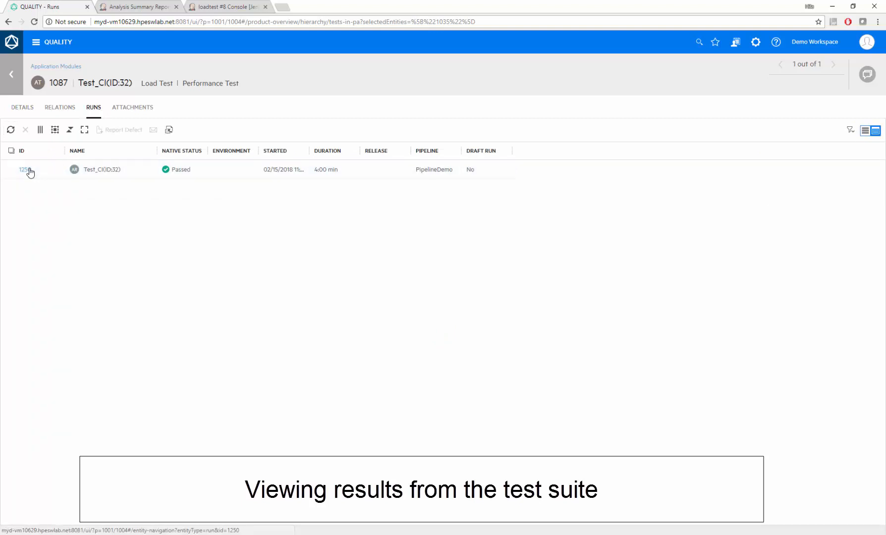
{"action": "left_click", "coordinate": [22, 170]}
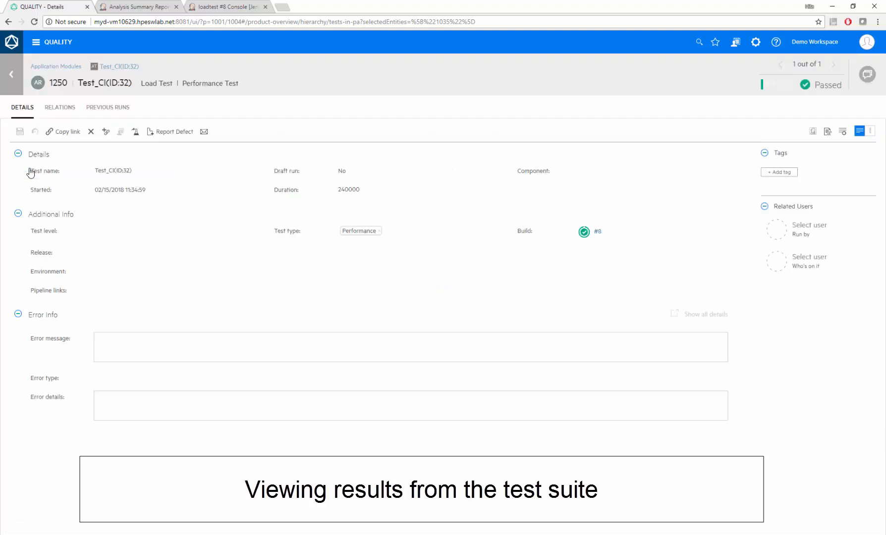
{"action": "mouse_move", "coordinate": [809, 160]}
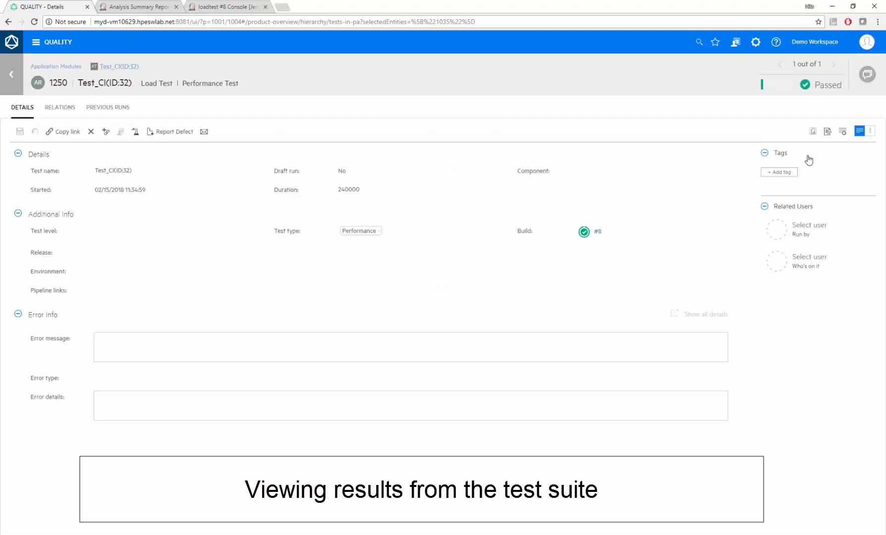